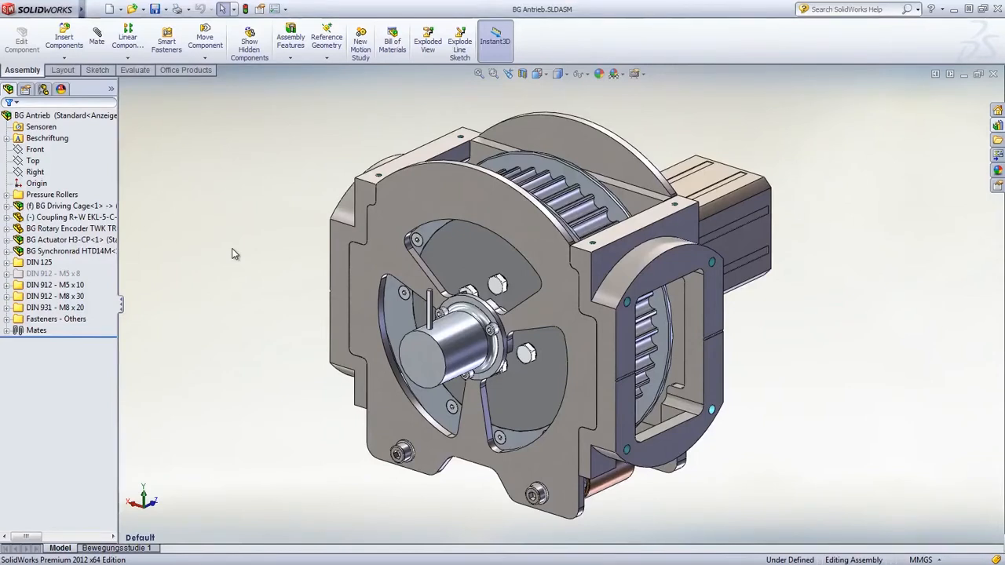
mouse_move(223, 251)
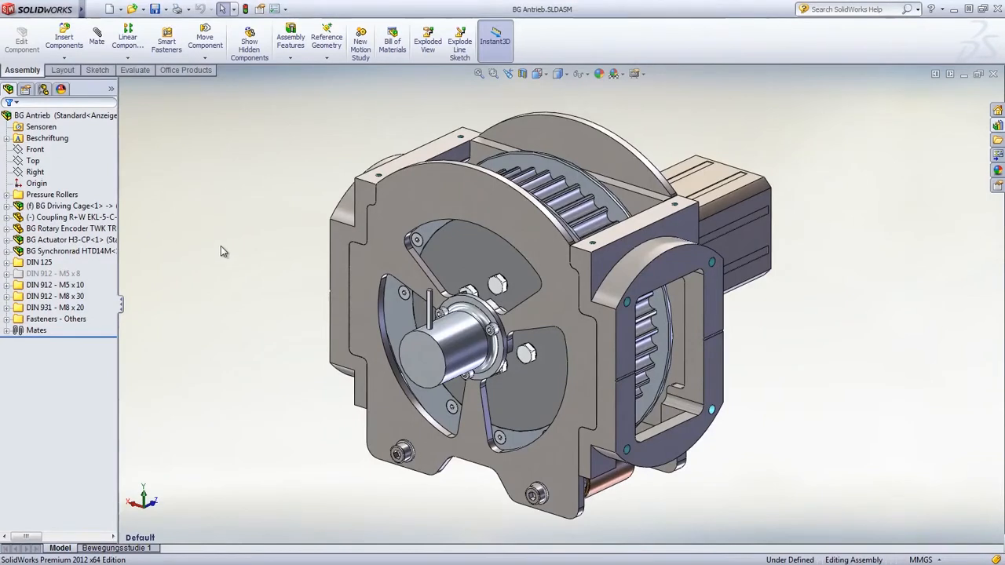
Step: Select and open the BG Driving Cage sub-assembly from the FeatureManager tree
left_click(63, 206)
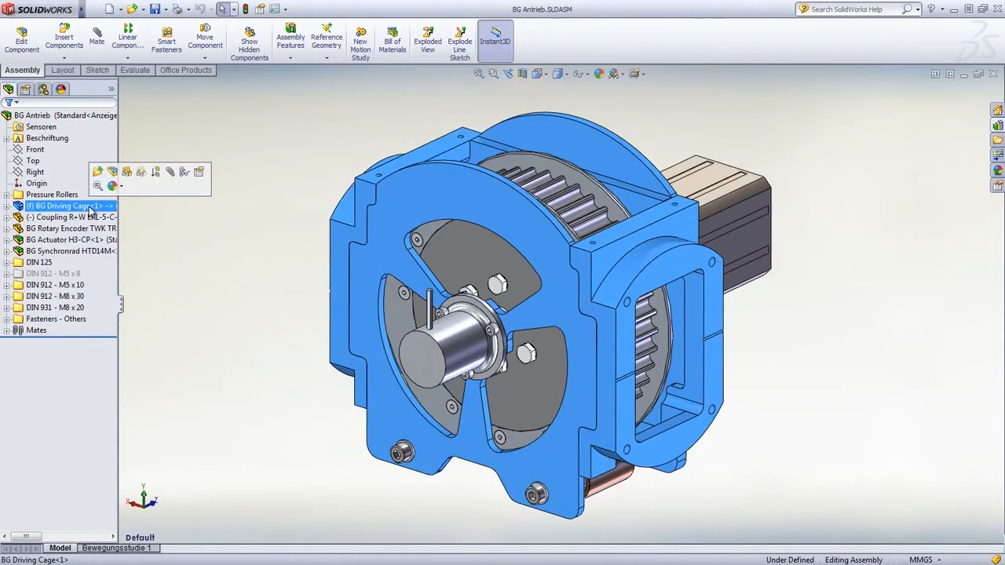
double_click(60, 204)
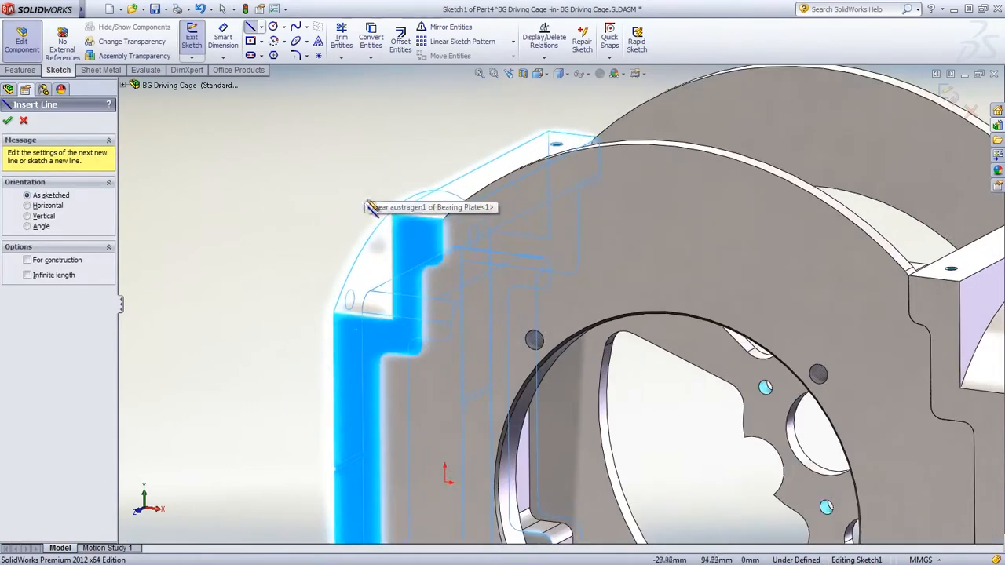
Step: Draw a line across the plate corners, convert the curved edge, and merge the endpoints
left_click(442, 232)
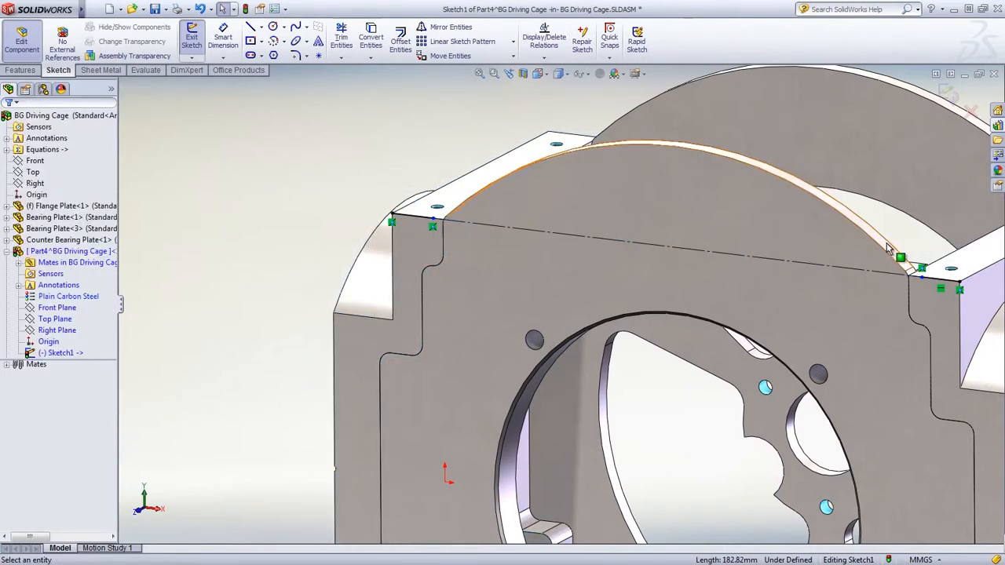
left_click(898, 258)
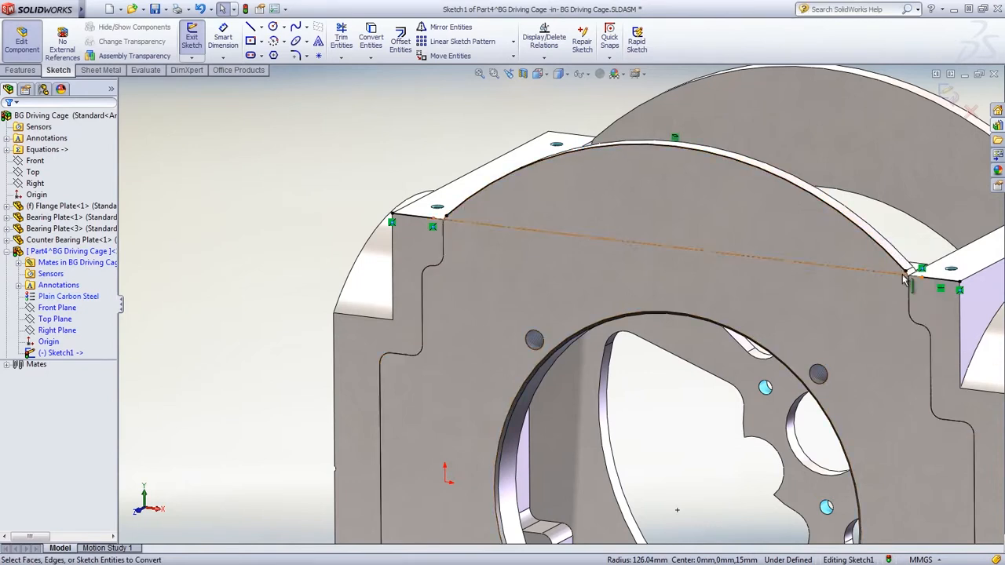
left_click(895, 260)
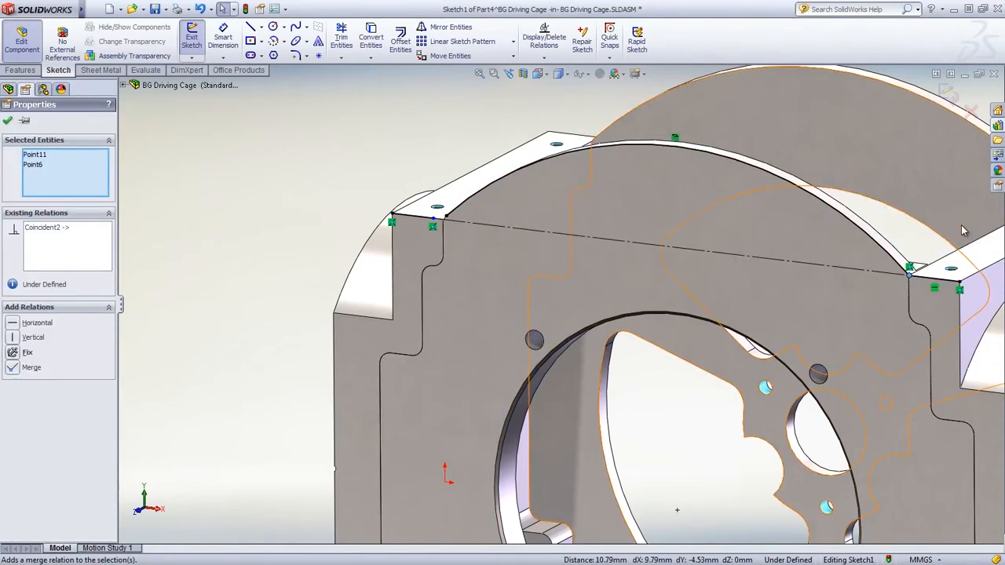
left_click(436, 221)
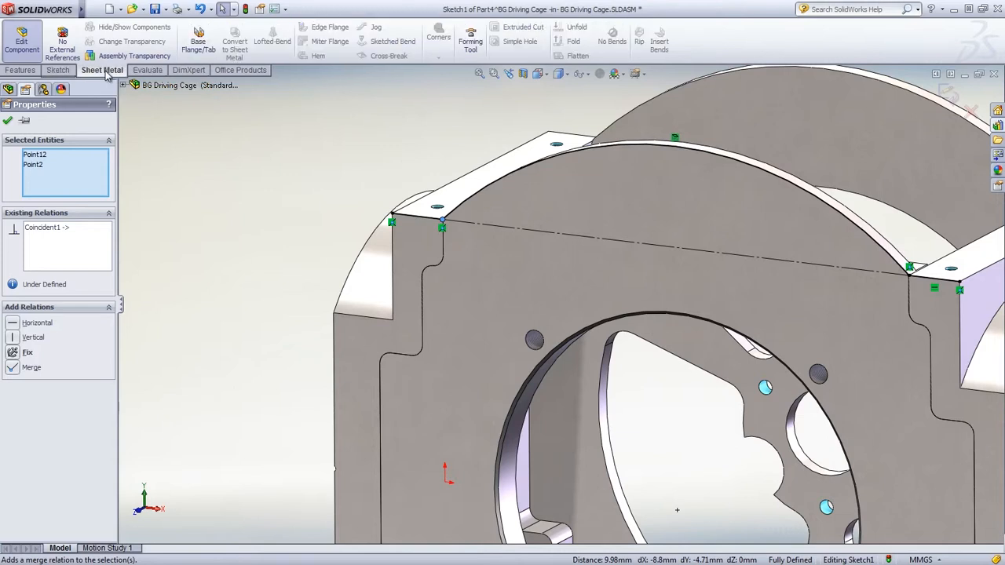
Step: Create a 2 mm Base Flange from the sketch with the thickness direction reversed
left_click(198, 41)
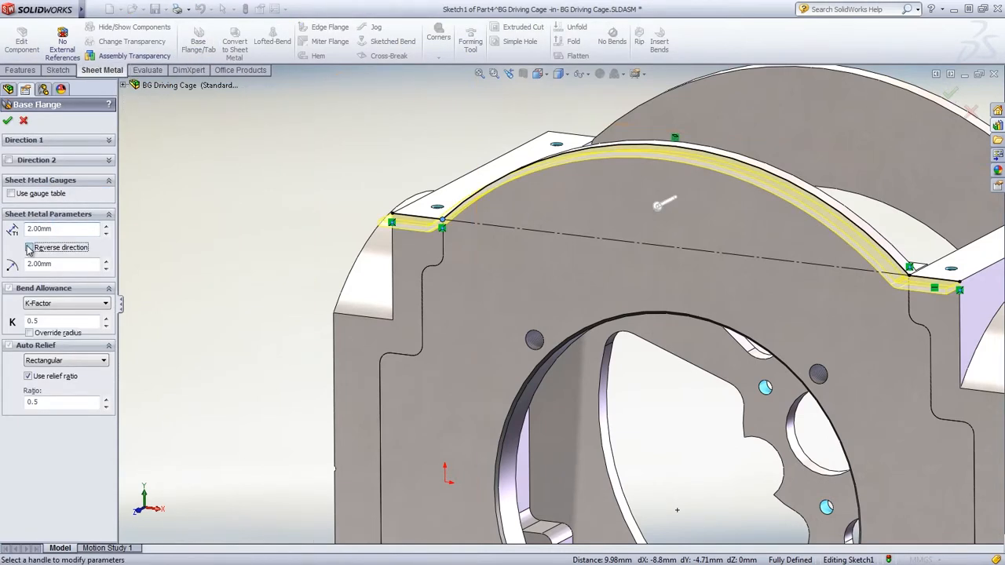
left_click(108, 140)
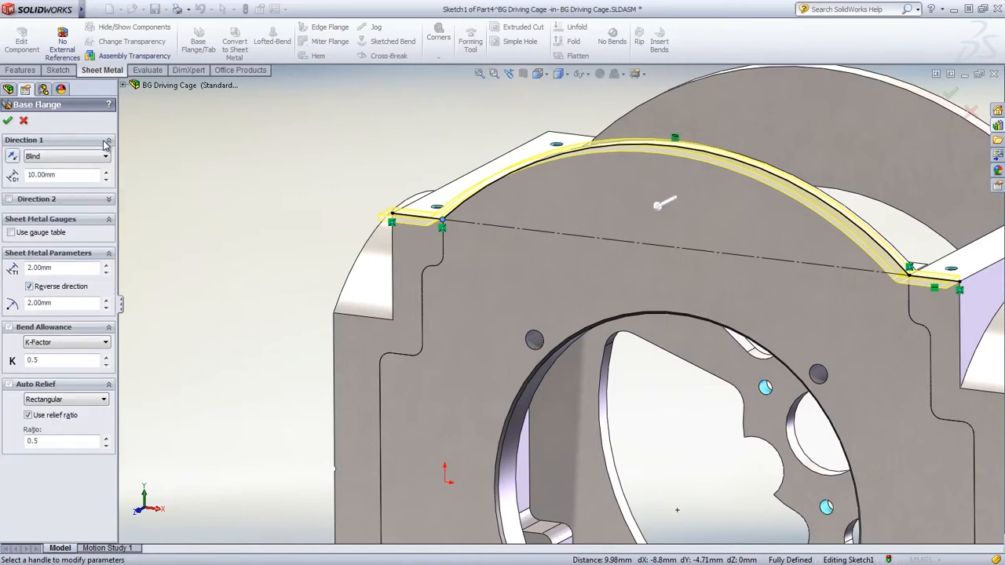
left_click(105, 156)
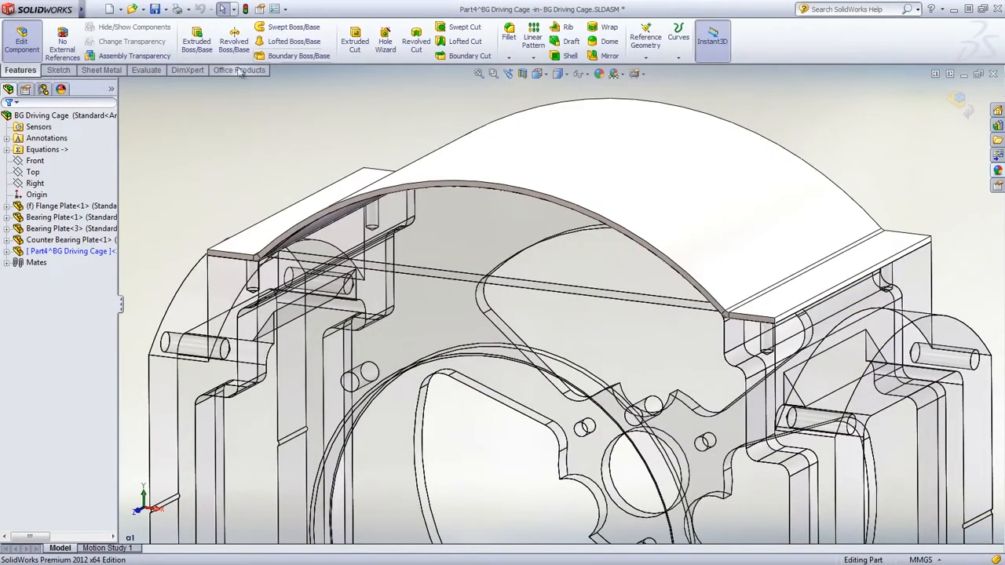
Step: Add M6x1.0 tapped holes with Hole Wizard, positioned on the flange's flat ends
left_click(385, 41)
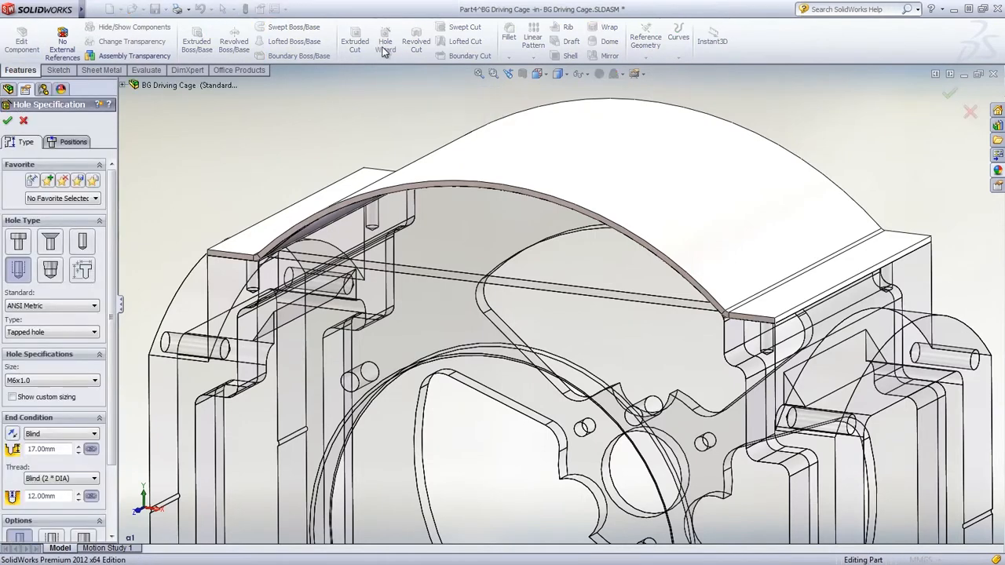
left_click(72, 141)
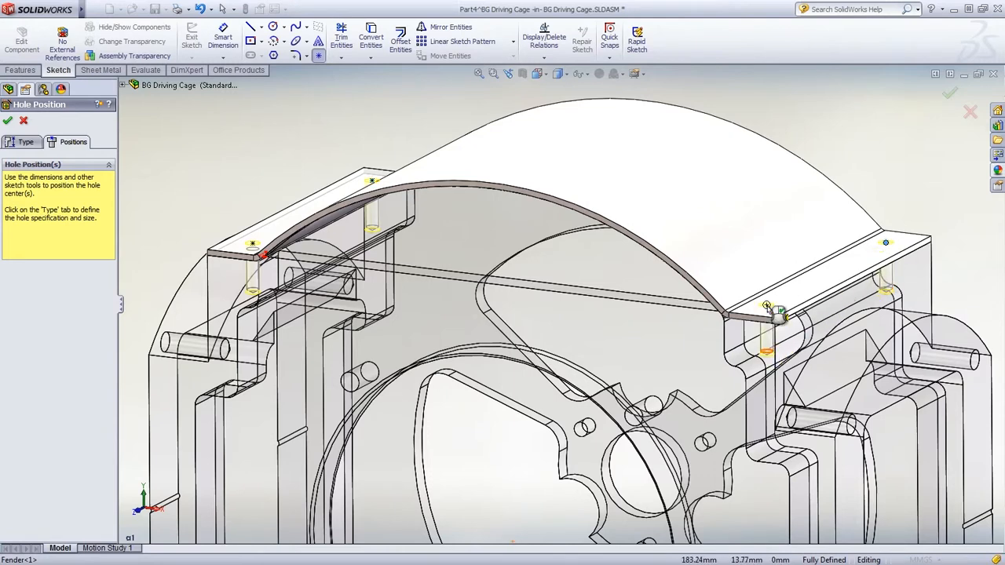
left_click(8, 120)
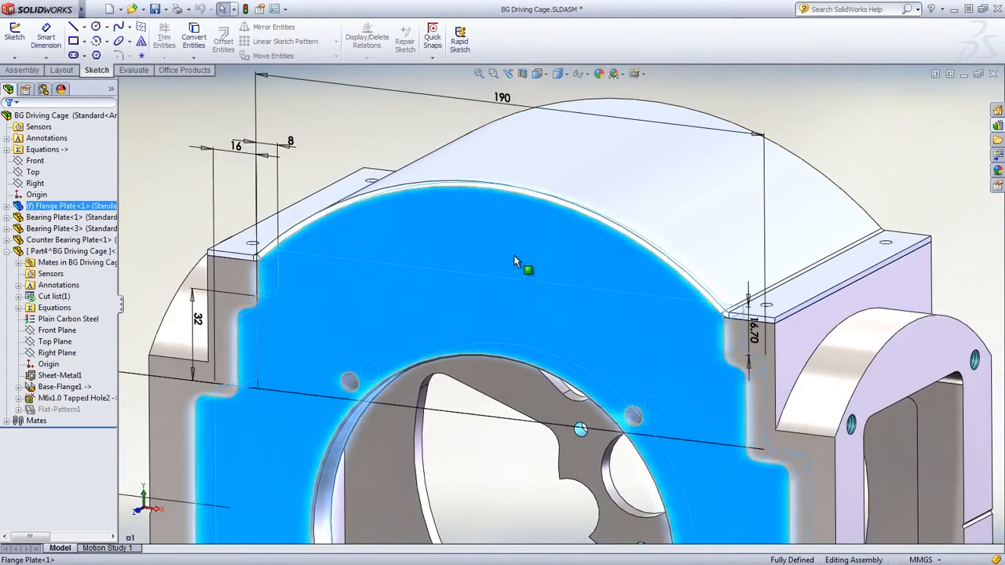
Step: Change the Flange Plate's 190 mm width dimension to 172 mm
double_click(503, 97)
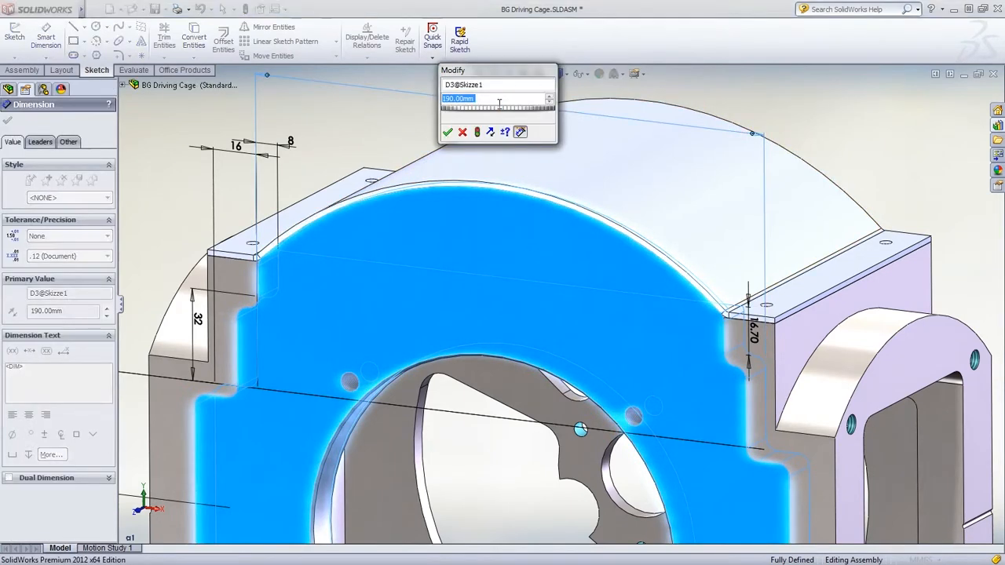
type("172")
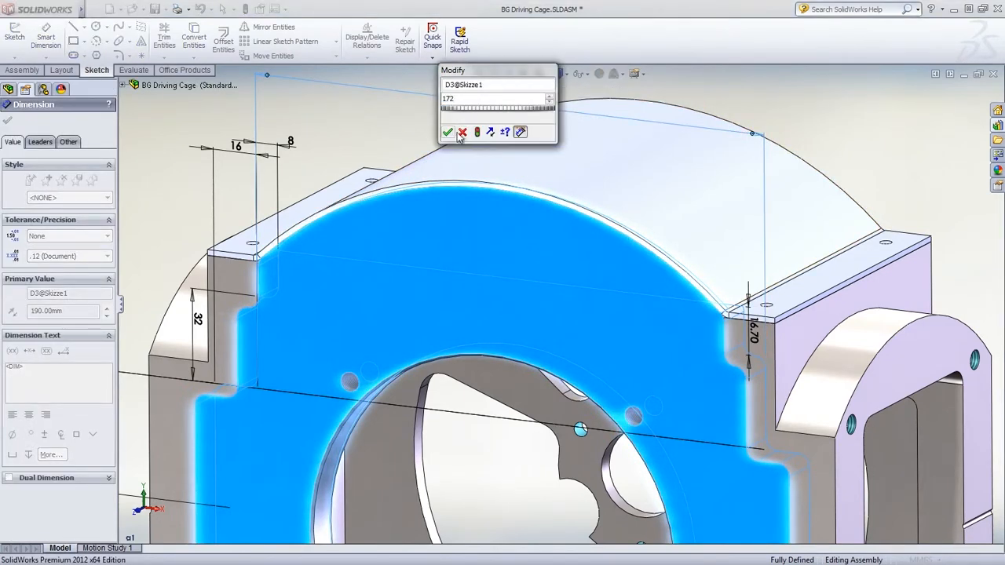
left_click(448, 132)
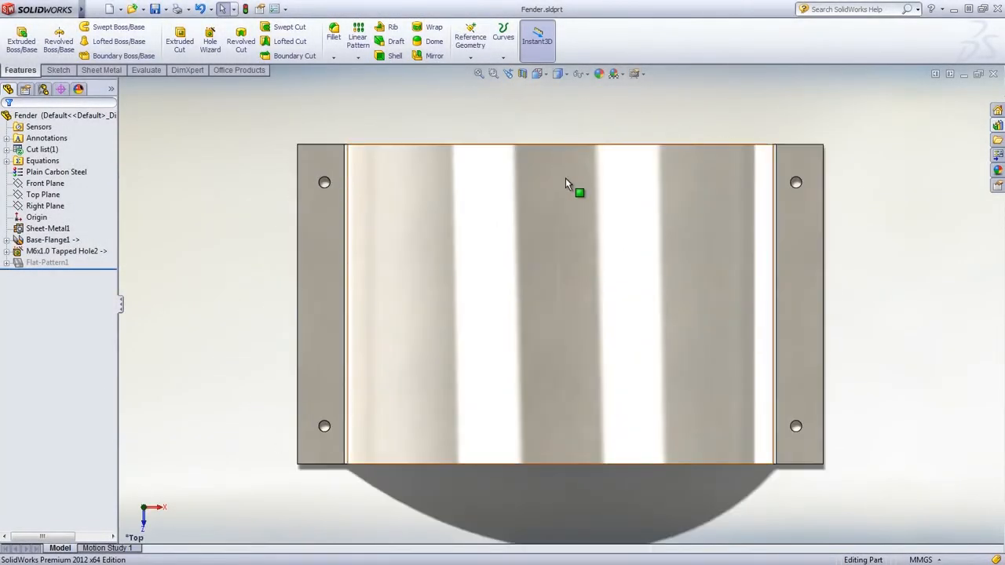
Step: Flatten the fender body and bring up the louver forming tools in the Design Library
right_click(578, 192)
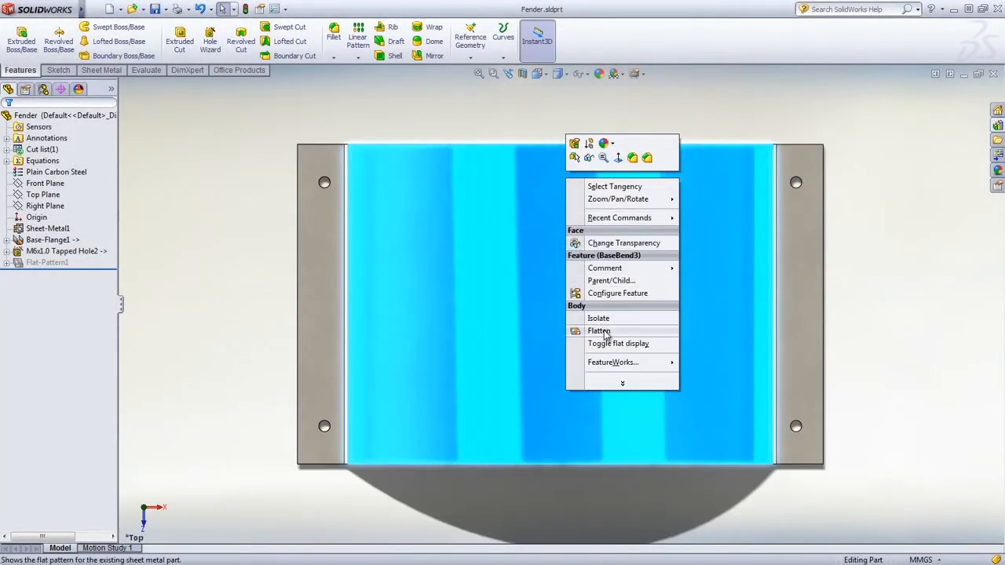
left_click(598, 330)
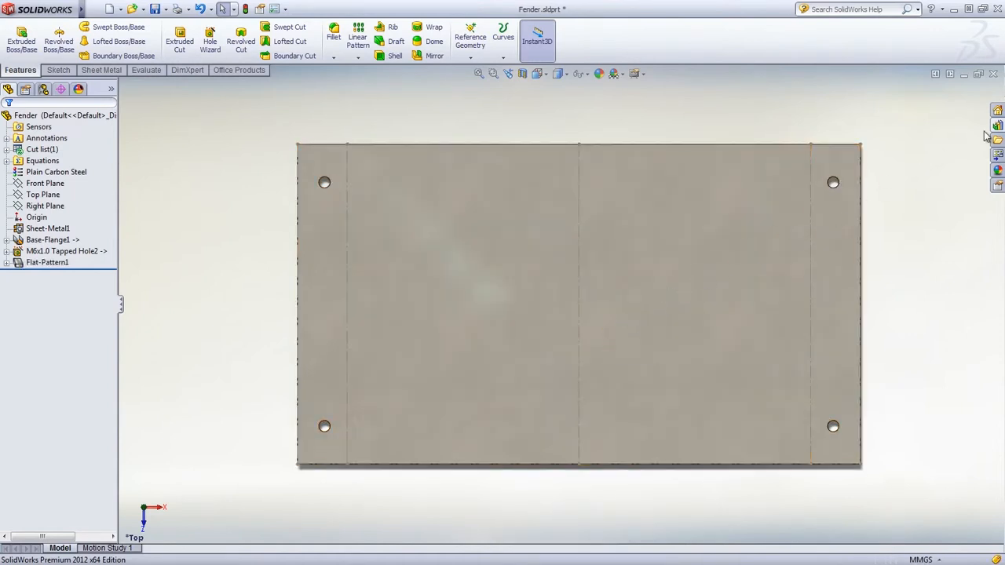
left_click(999, 118)
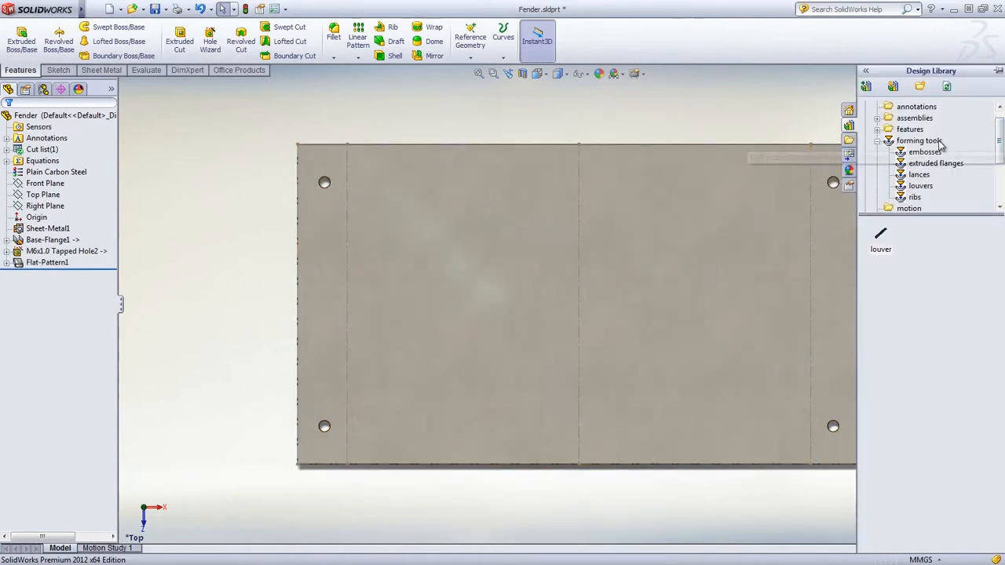
left_click(918, 174)
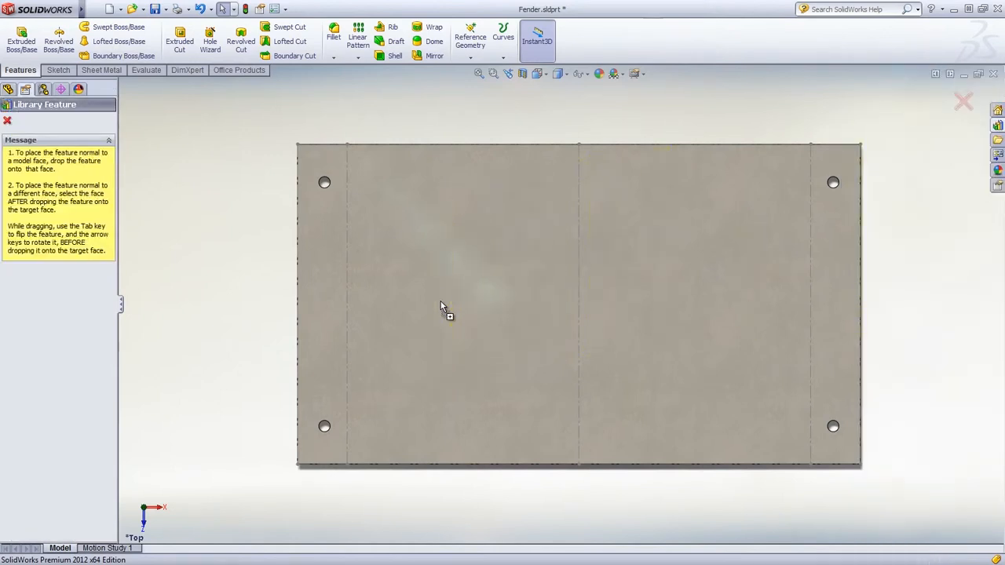
Step: Place louver points on the flat pattern and link their centres with a construction line
left_click(439, 302)
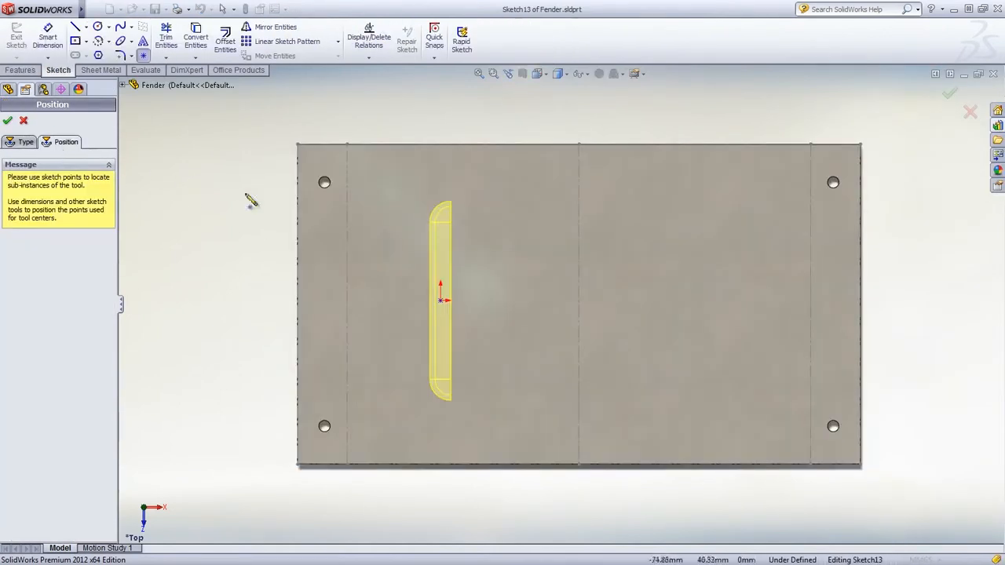
mouse_move(579, 306)
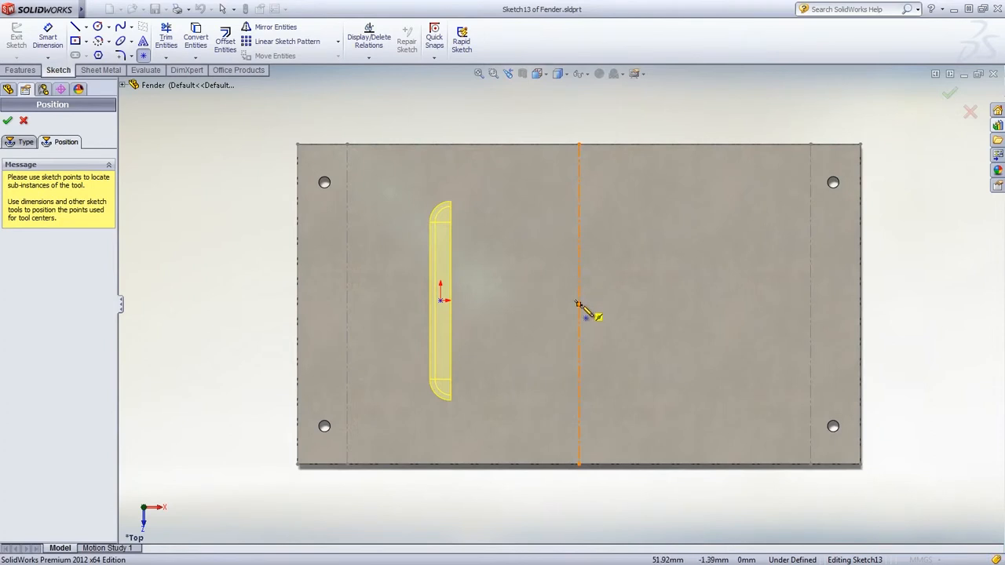
left_click(578, 305)
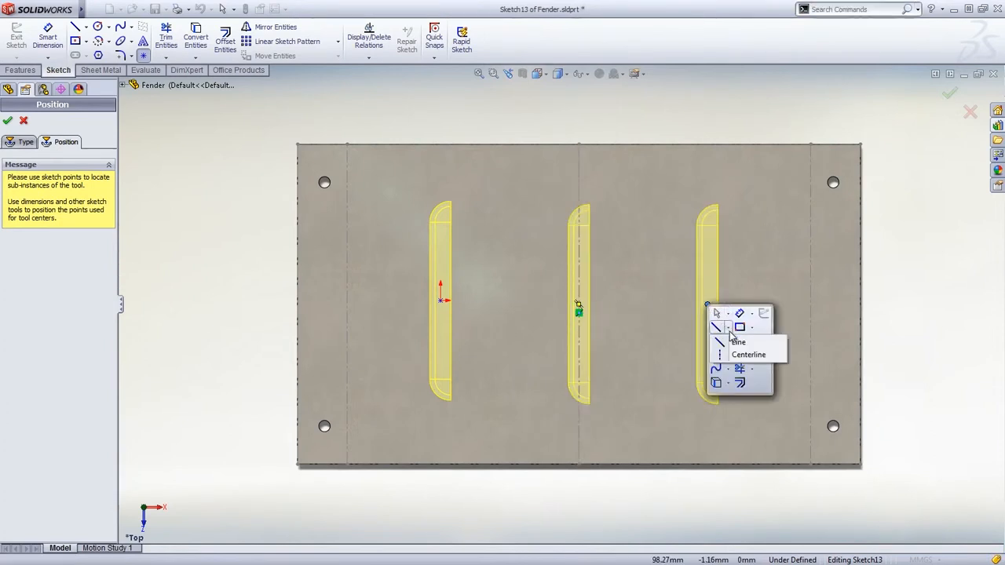
left_click(738, 340)
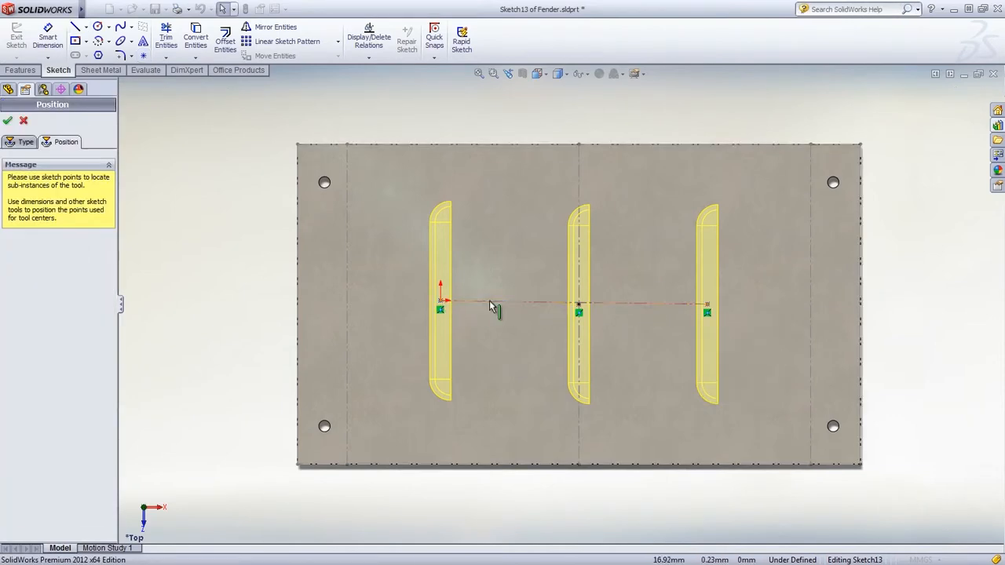
left_click(578, 305)
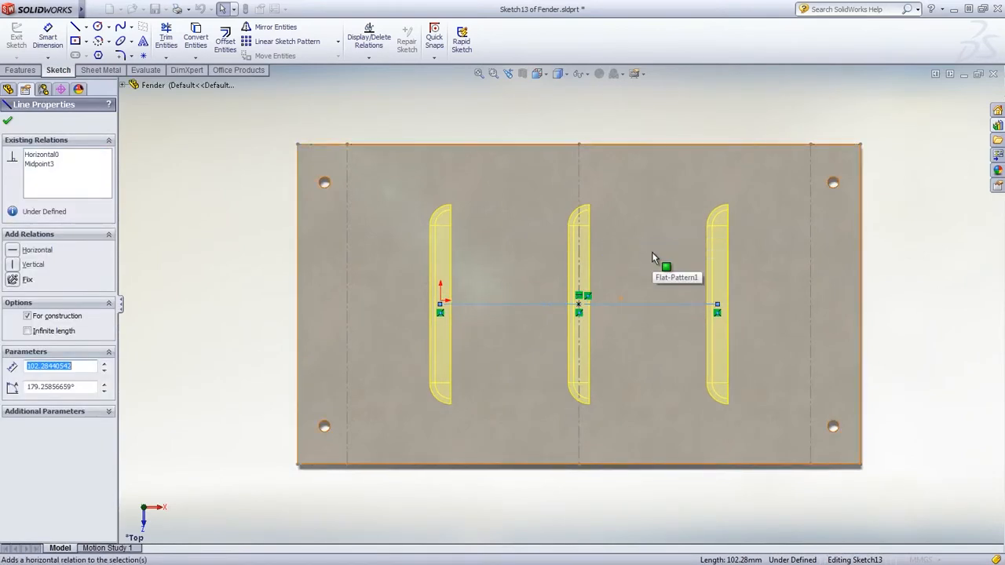
Step: Make the line horizontal, set 120 mm spacing between outer louvers, and finish placement
left_click(47, 38)
type("12")
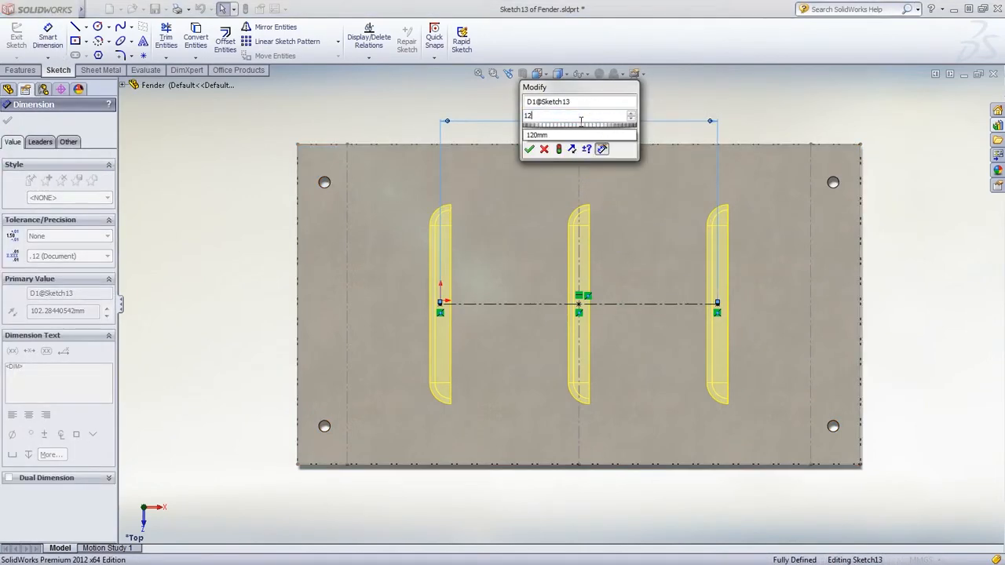
left_click(530, 149)
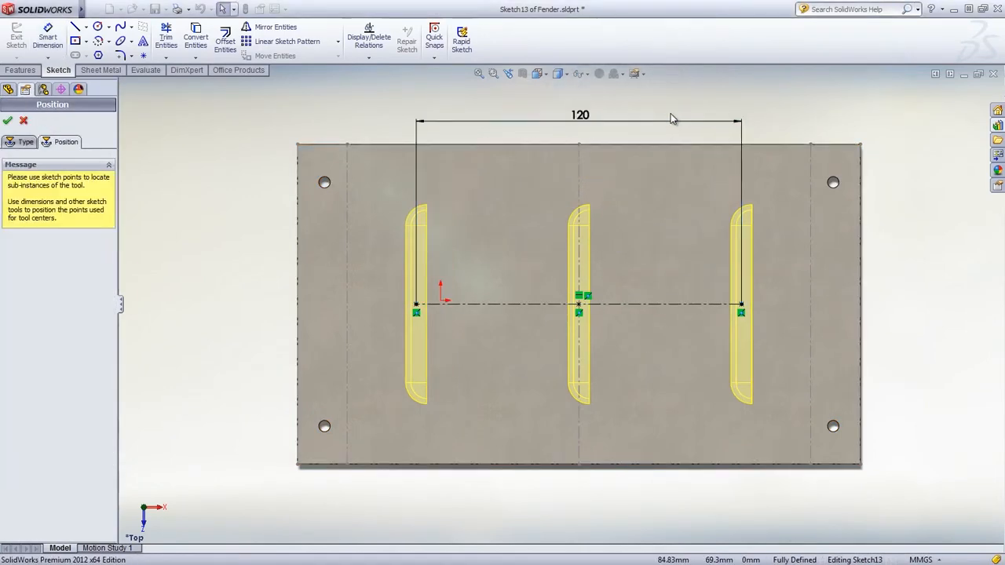
left_click(8, 119)
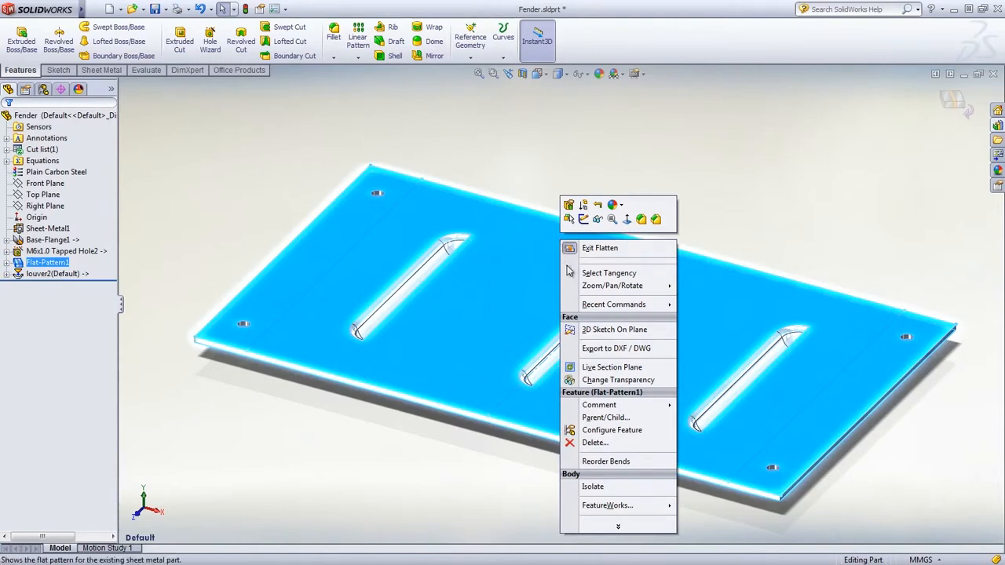
mouse_move(616, 349)
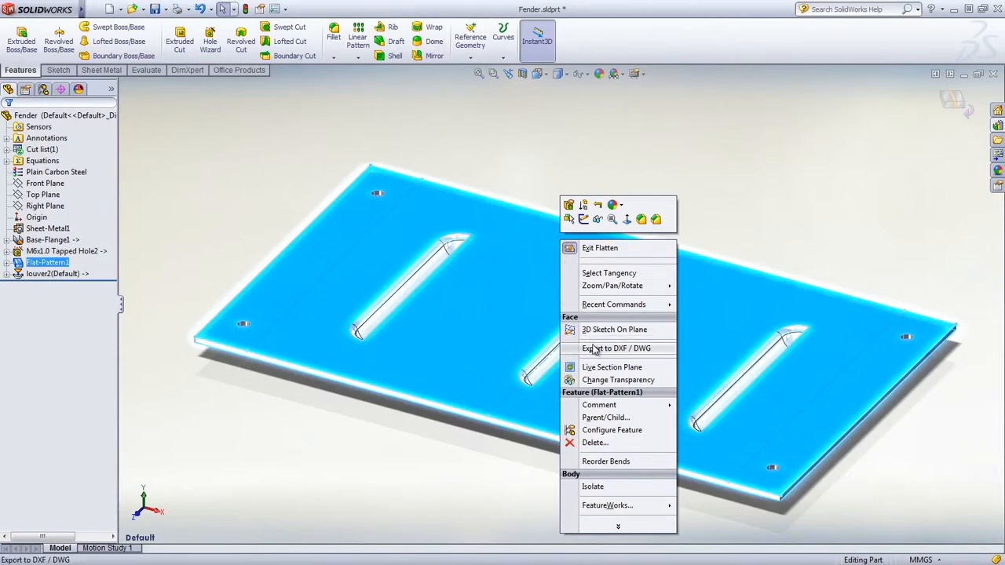
Step: Export the flat pattern to DXF and remove the three louver outlines in the cleanup preview
left_click(615, 348)
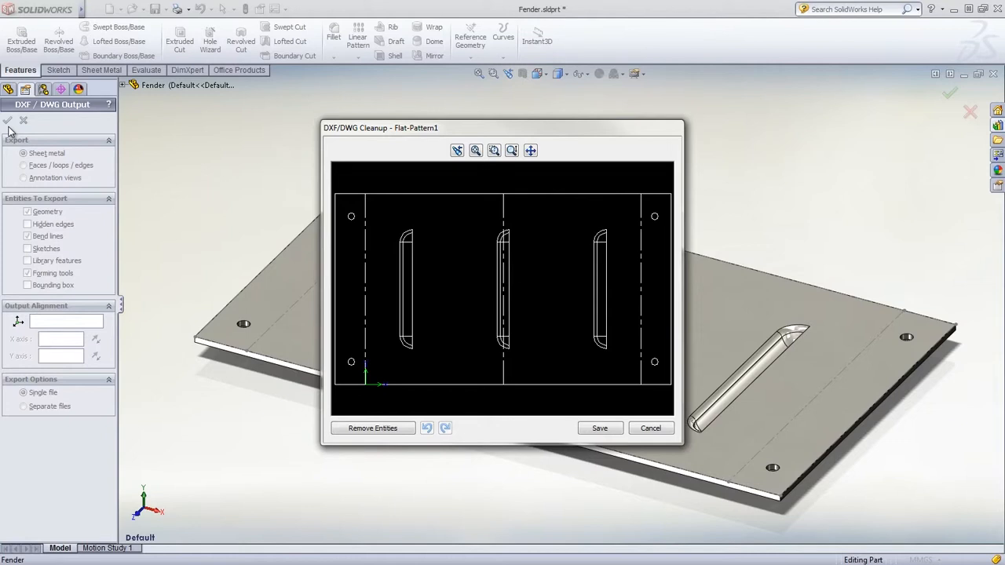
mouse_move(133, 164)
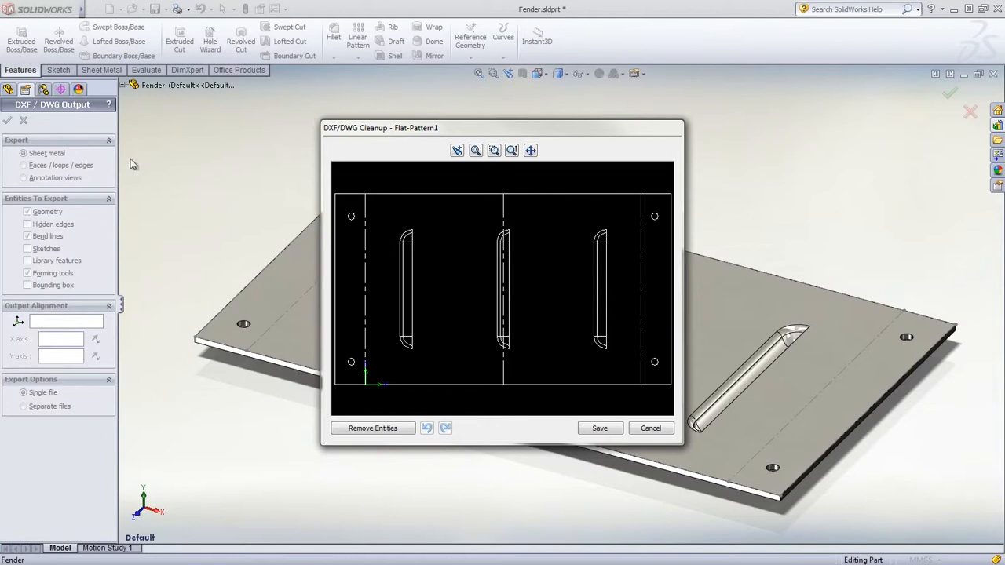
left_click_drag(380, 207, 584, 353)
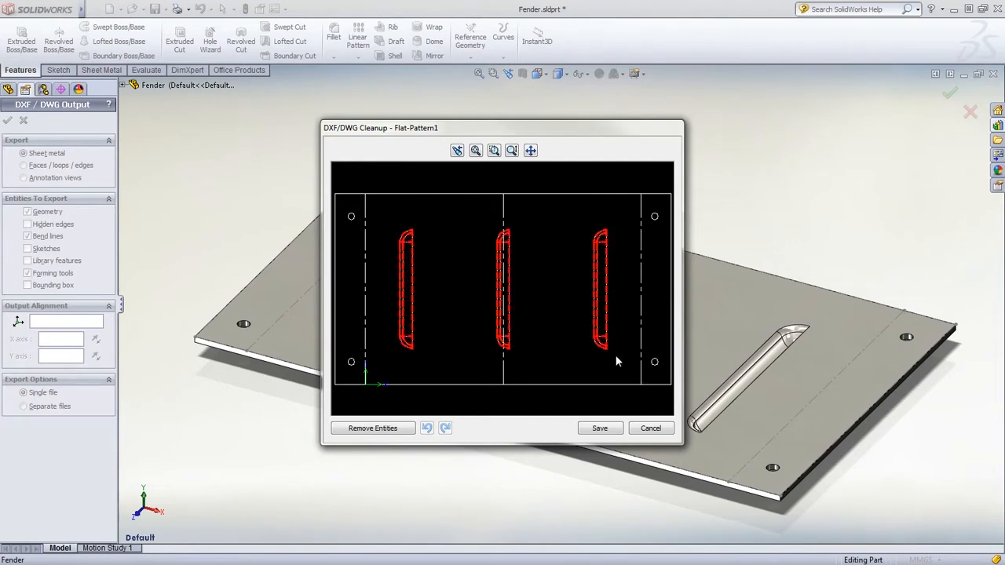
left_click(372, 427)
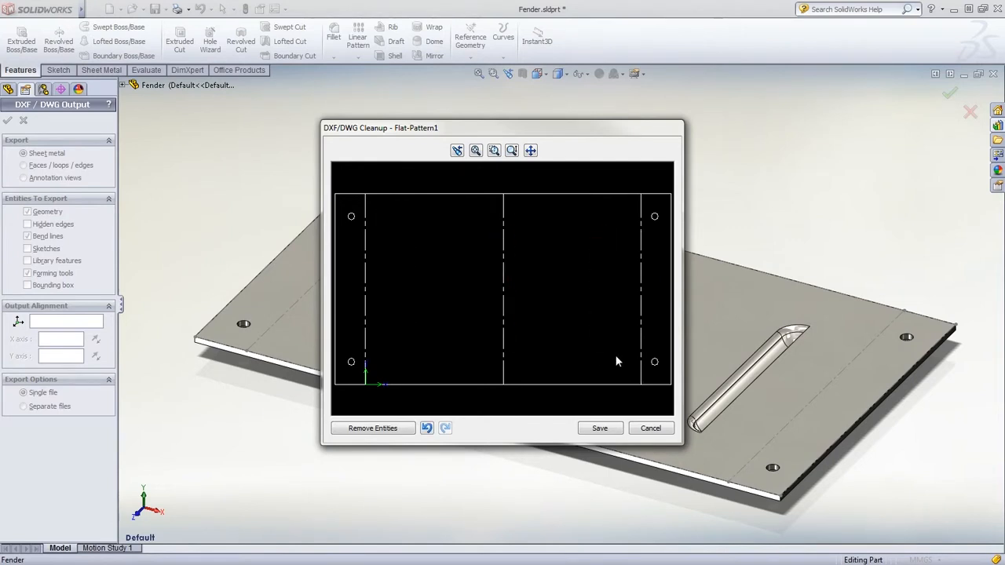
mouse_move(616, 399)
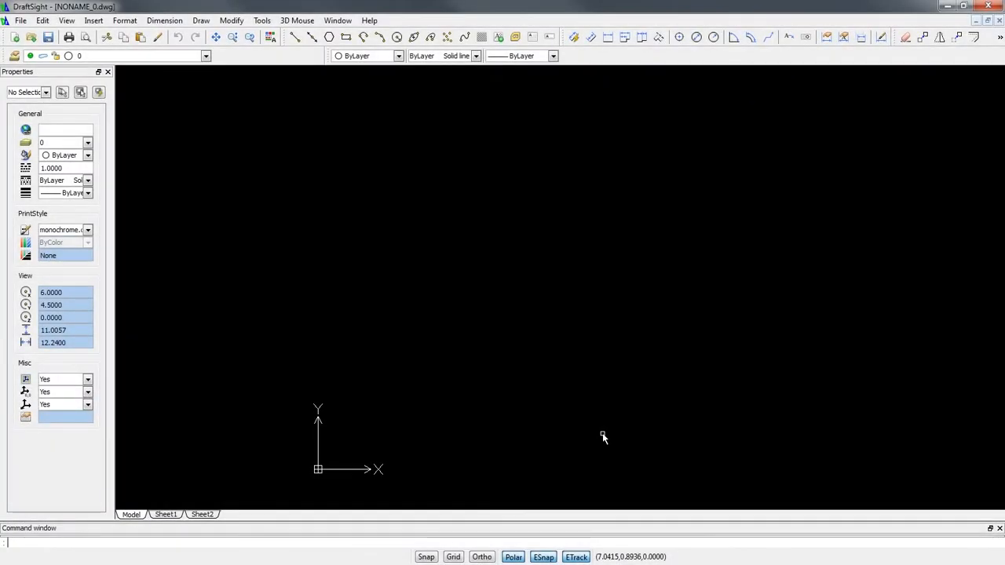
mouse_move(432, 328)
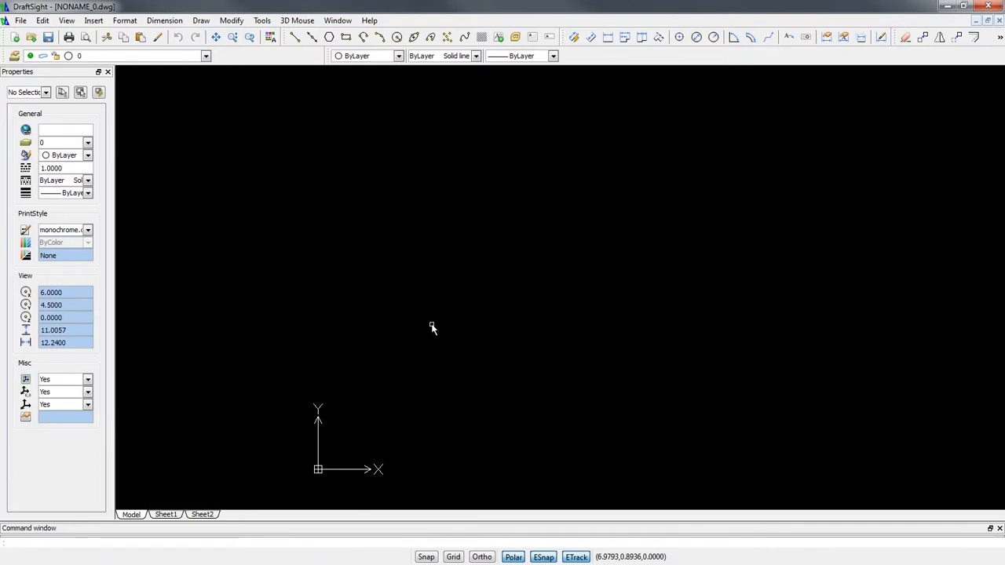
Step: Open Fender.DXF in DraftSight with the file type set to DXF
left_click(32, 38)
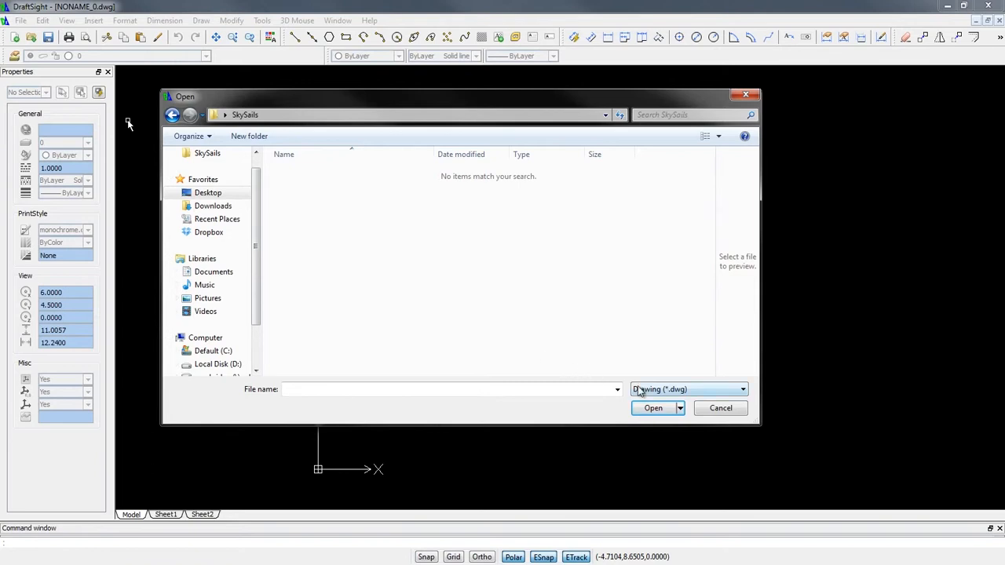
left_click(741, 389)
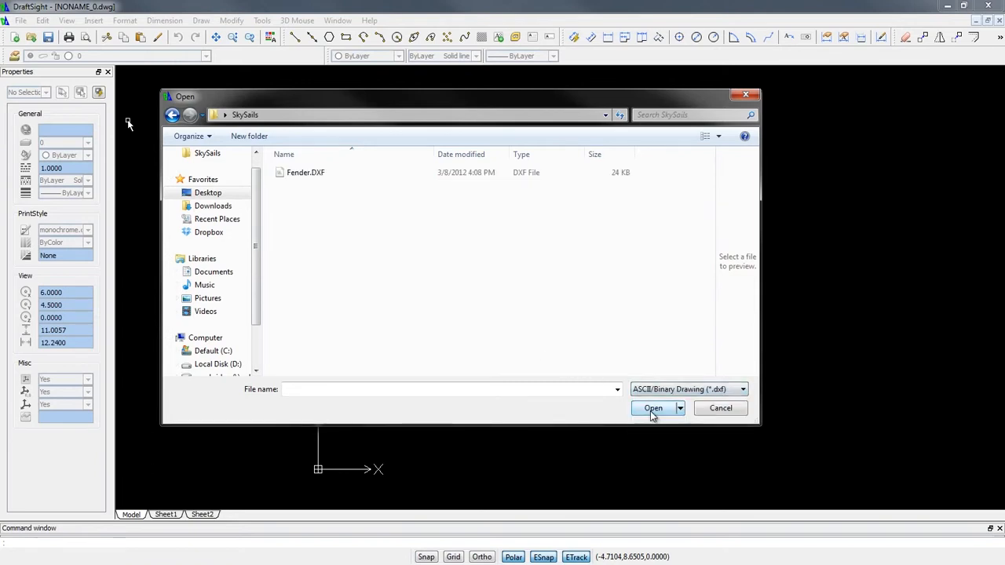
left_click(304, 171)
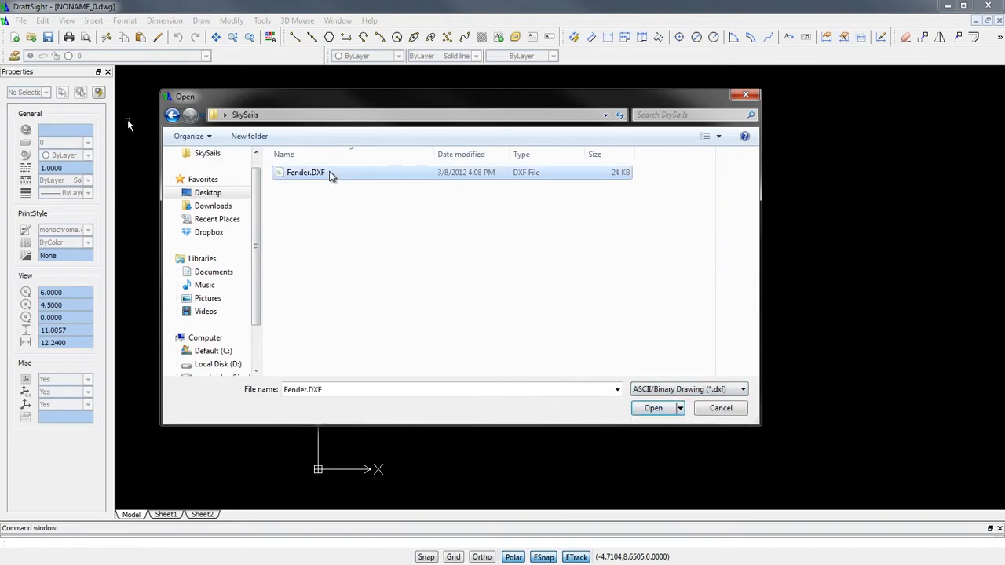
left_click(653, 408)
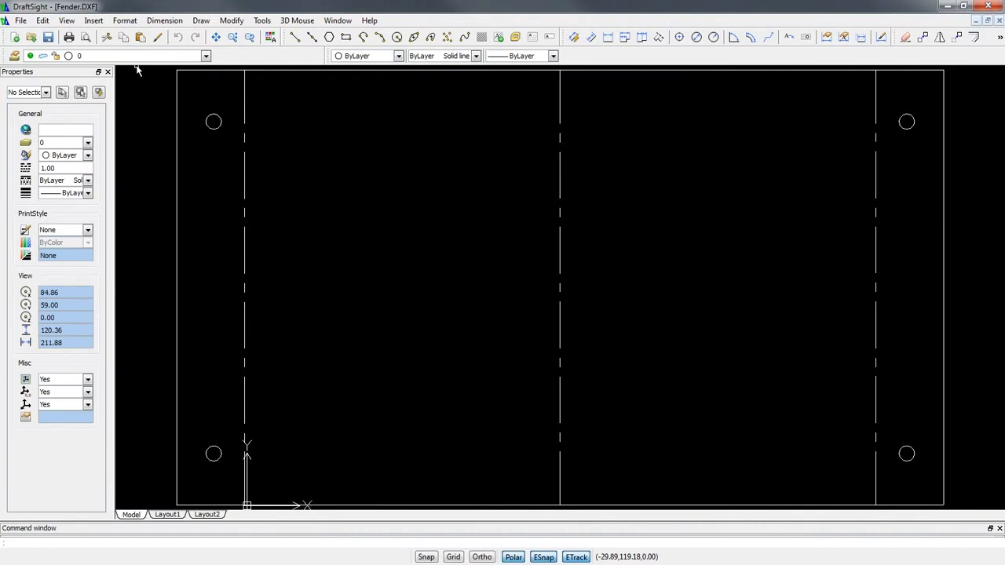
mouse_move(452, 222)
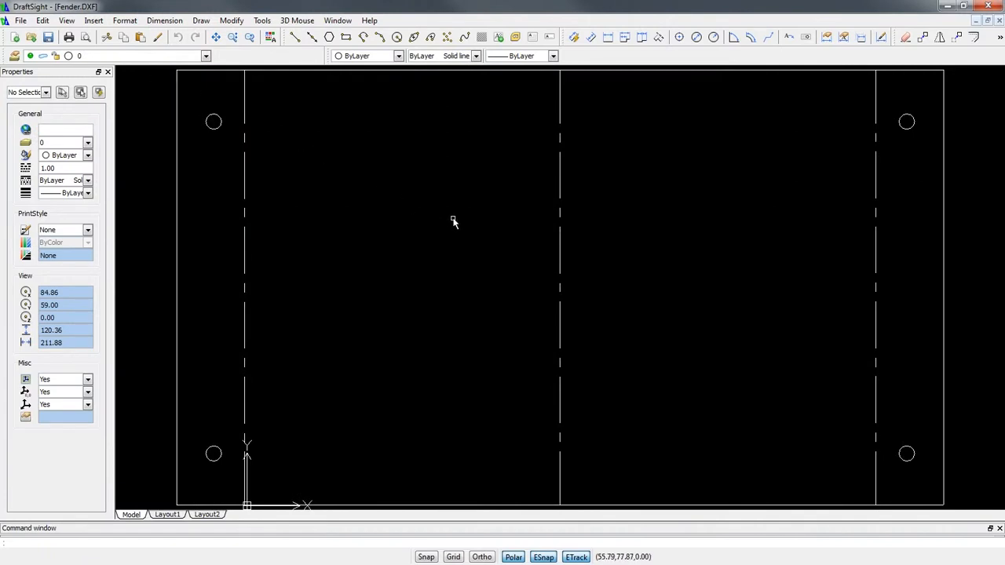
Step: Zoom the view to frame the flat pattern for the 207.72 width dimension
scroll("down", 3)
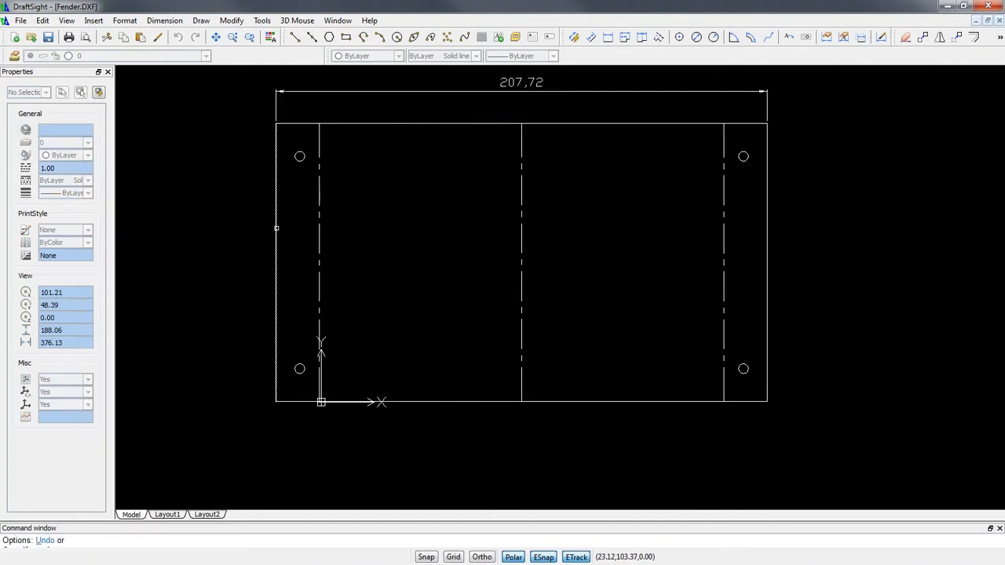
mouse_move(242, 254)
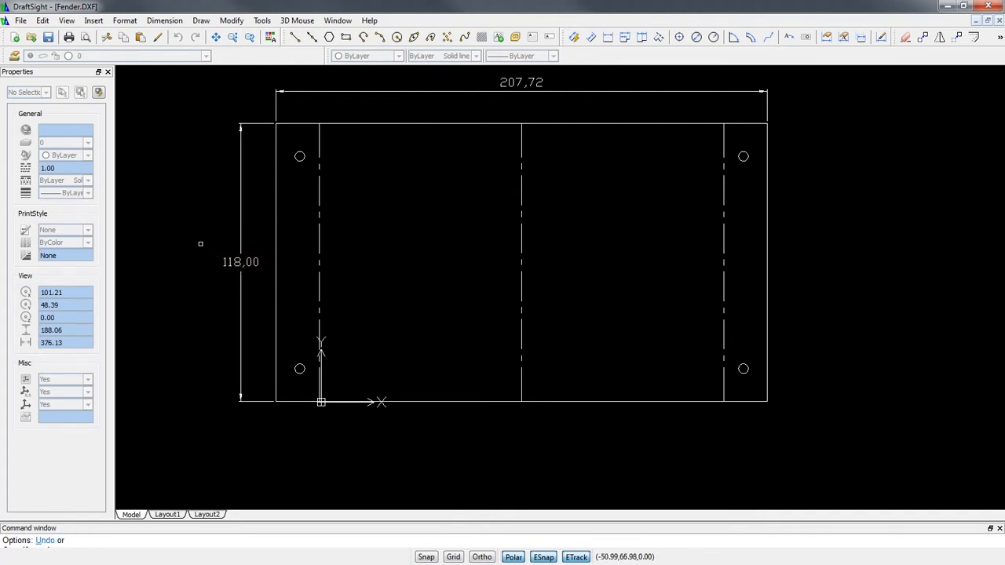
mouse_move(198, 242)
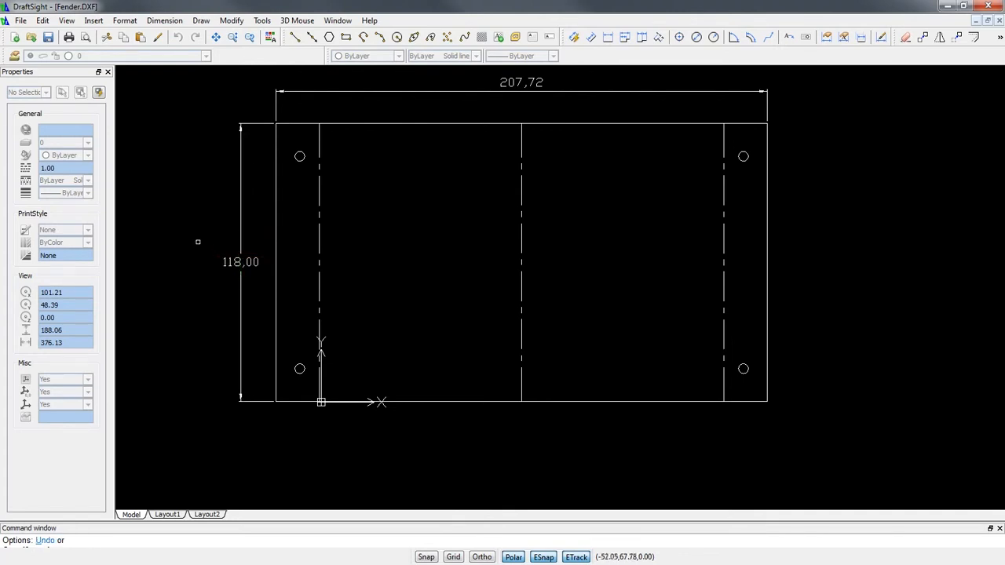